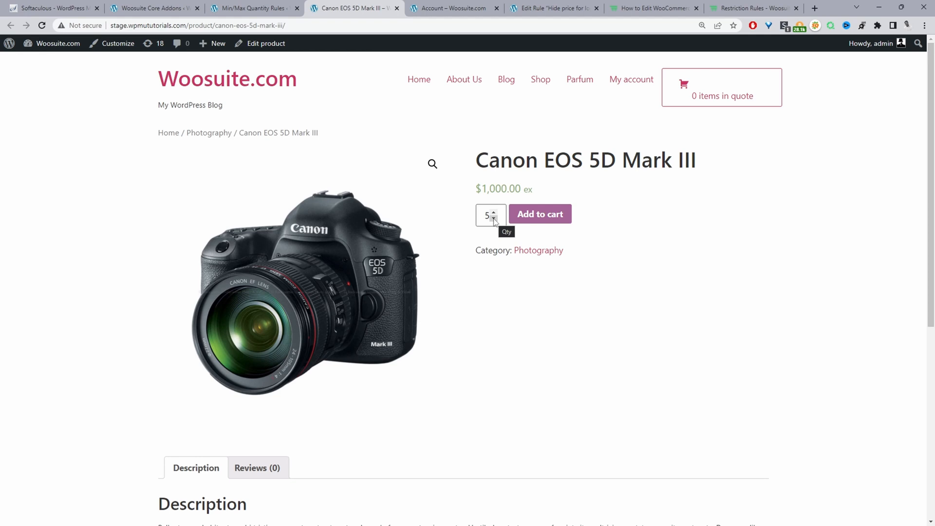
Raise the Canon EOS 5D Mark III Qty field to 9 with the spinner's up arrow.
{"action": "left_click", "coordinate": [495, 218]}
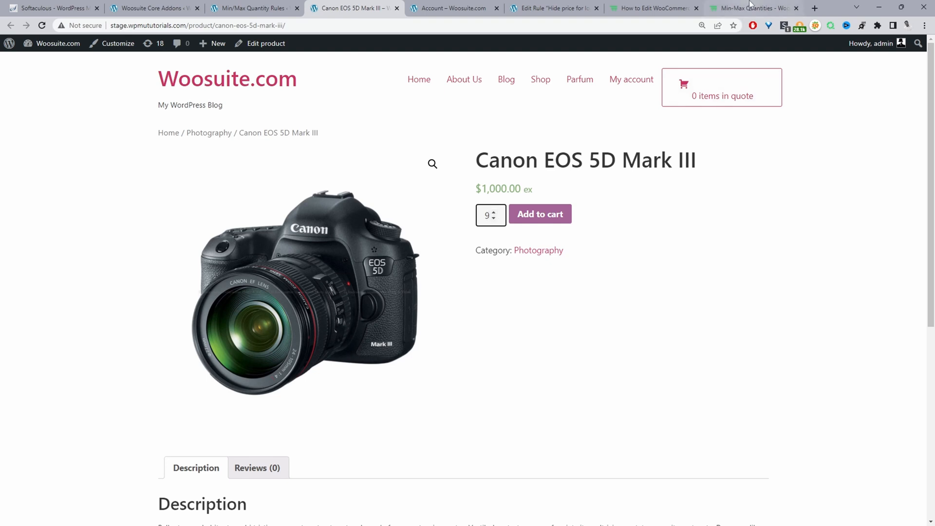
Switch to the Min-Max Quantities tab showing Woosuite's plugin feature overview.
{"action": "left_click", "coordinate": [752, 8]}
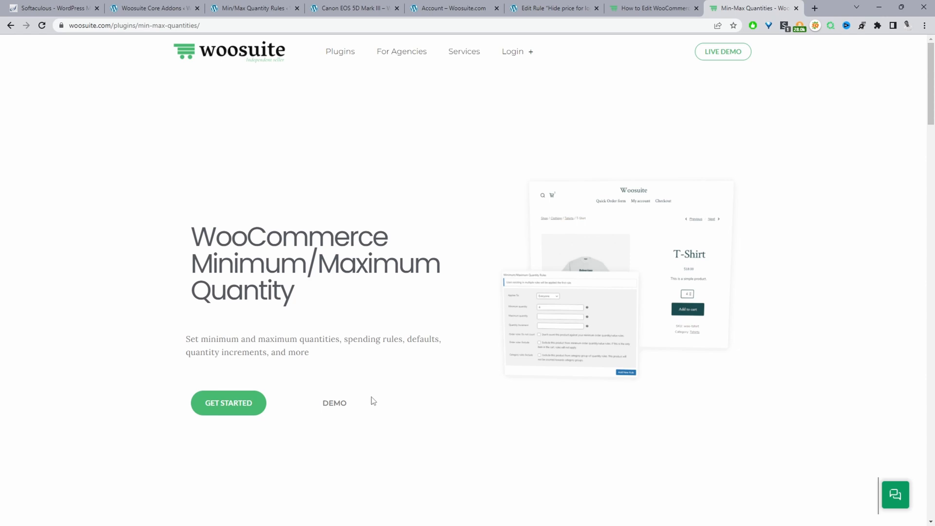
Go to the Woosuite Core Addons list and scroll to the enabled Minimum/Maximum Quantity Rules card.
{"action": "left_click", "coordinate": [152, 8]}
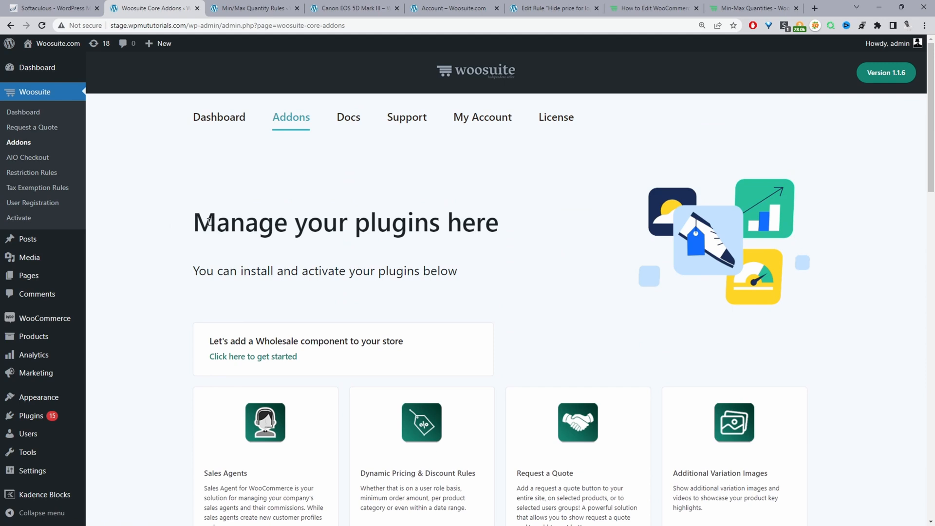
{"action": "mouse_move", "coordinate": [276, 324]}
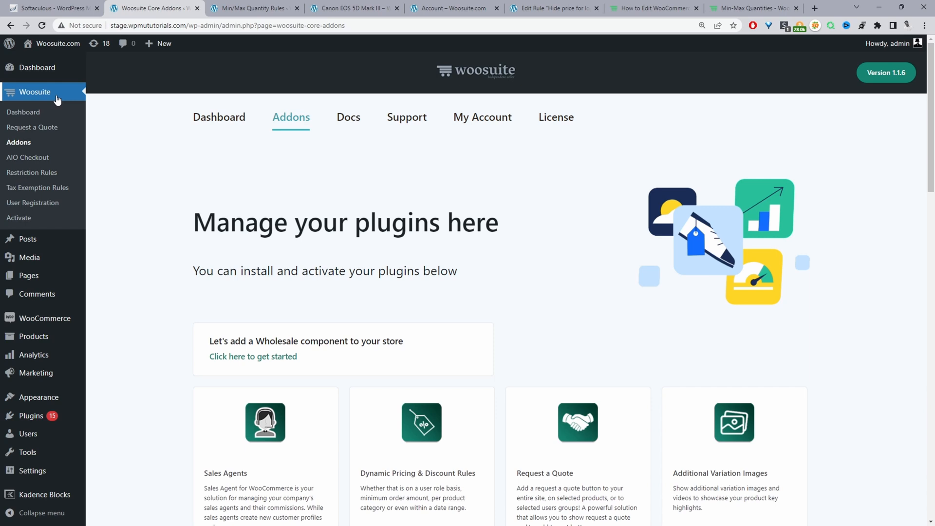
{"action": "mouse_move", "coordinate": [19, 217]}
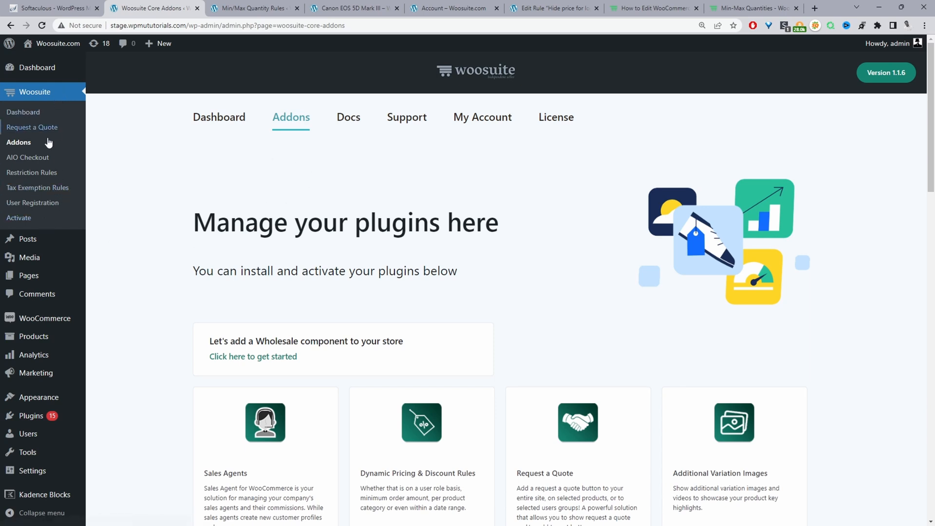
{"action": "scroll", "scroll_direction": "down", "scroll_amount": 3}
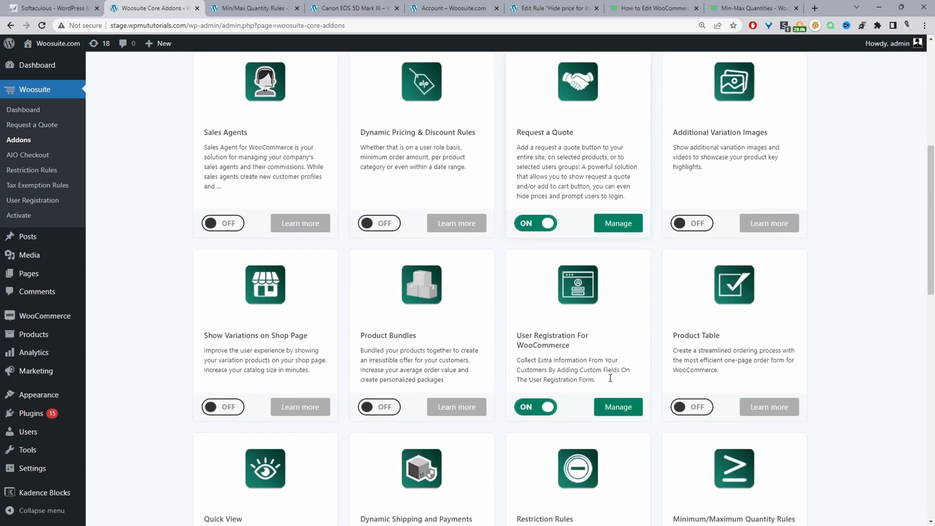
{"action": "scroll", "scroll_direction": "down", "scroll_amount": 3}
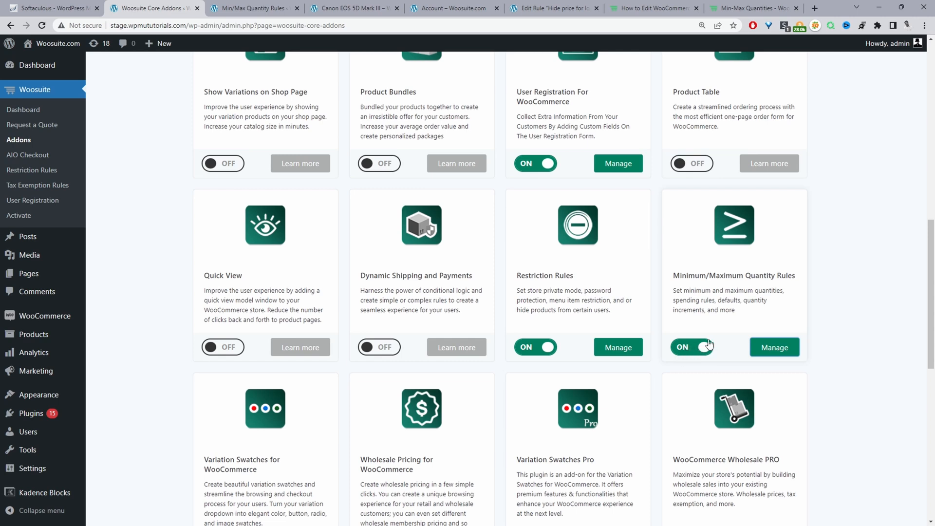
{"action": "mouse_move", "coordinate": [774, 348]}
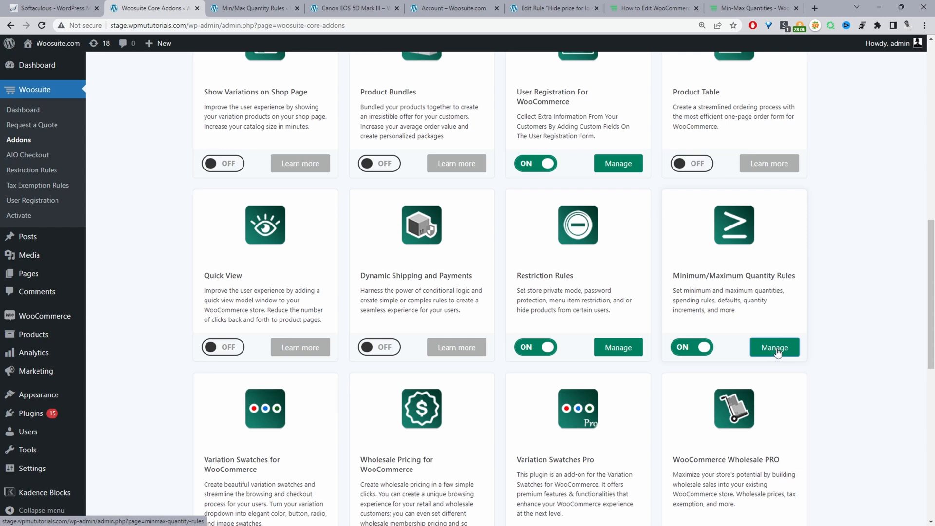
Manage the Minimum/Maximum Quantity Rules addon and review its rule fields, global default 5.
{"action": "left_click", "coordinate": [774, 347]}
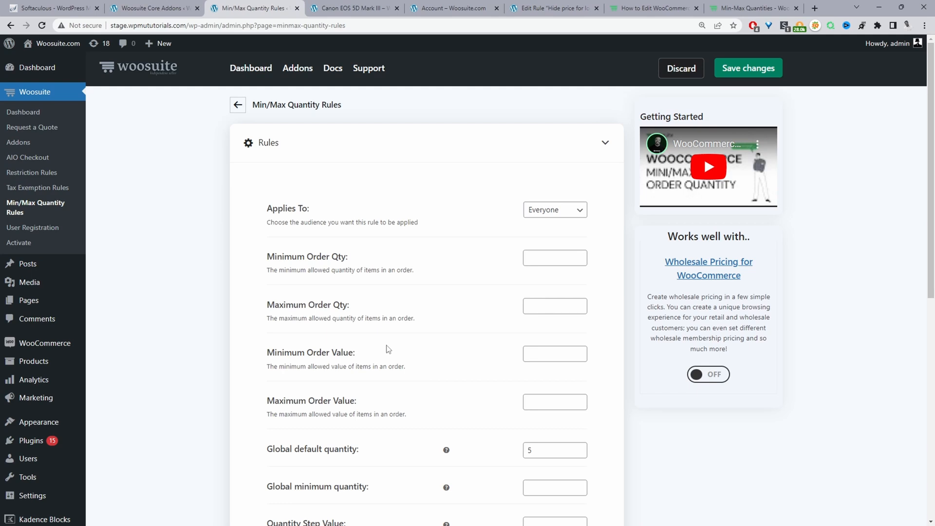
{"action": "mouse_move", "coordinate": [609, 270]}
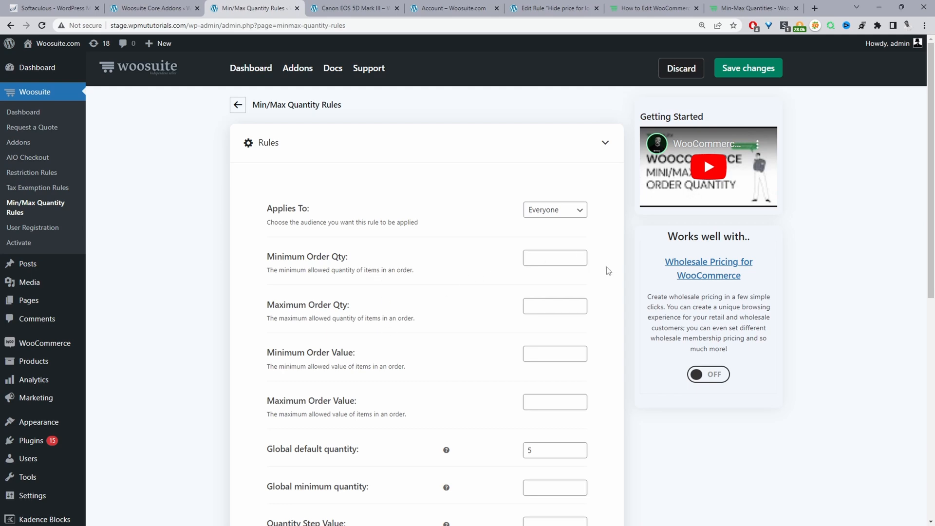
{"action": "scroll", "scroll_direction": "down", "scroll_amount": 3}
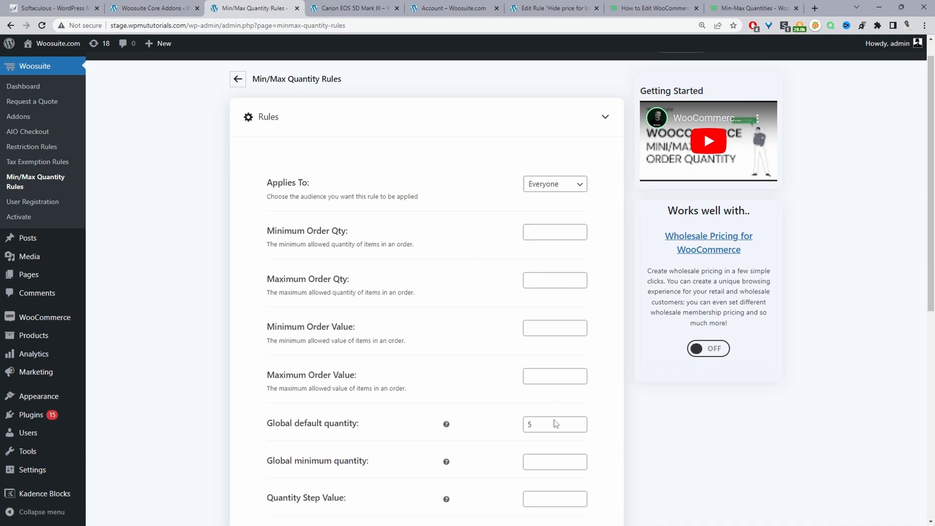
{"action": "scroll", "scroll_direction": "down", "scroll_amount": 3}
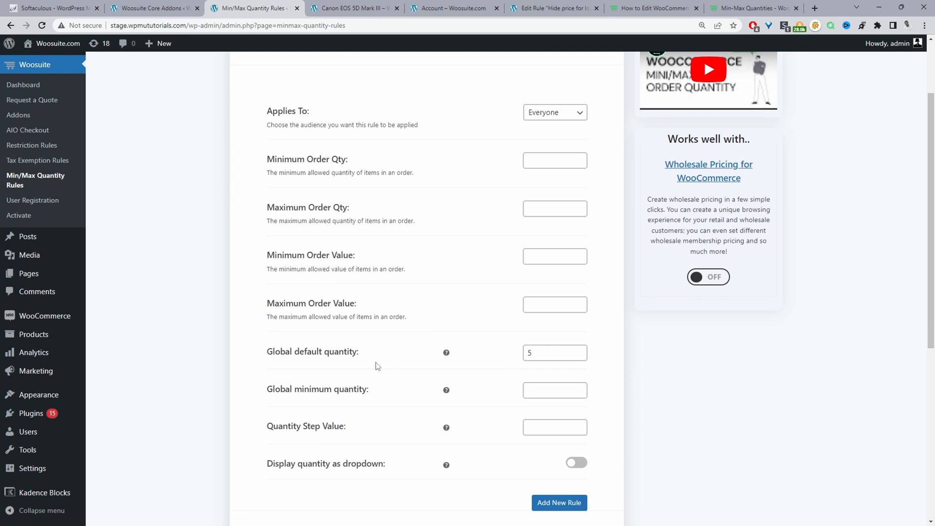
{"action": "mouse_move", "coordinate": [331, 361]}
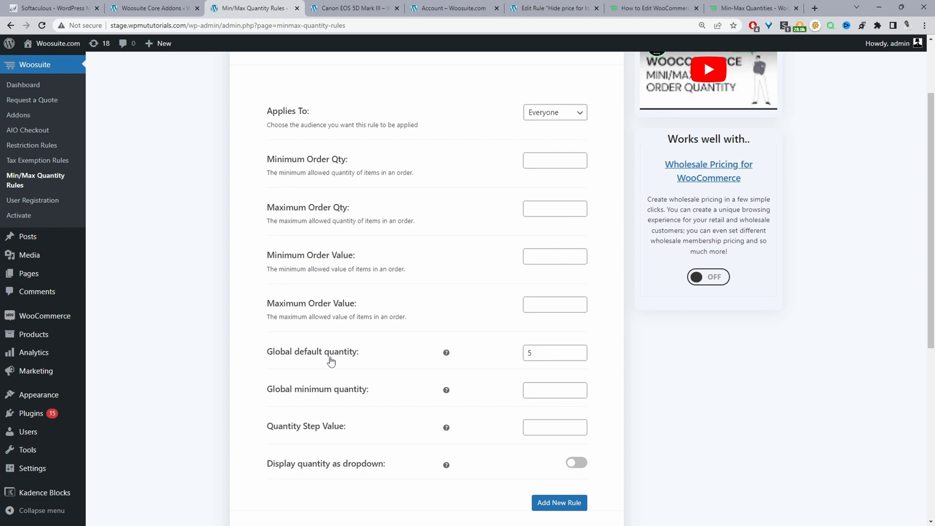
{"action": "mouse_move", "coordinate": [366, 361]}
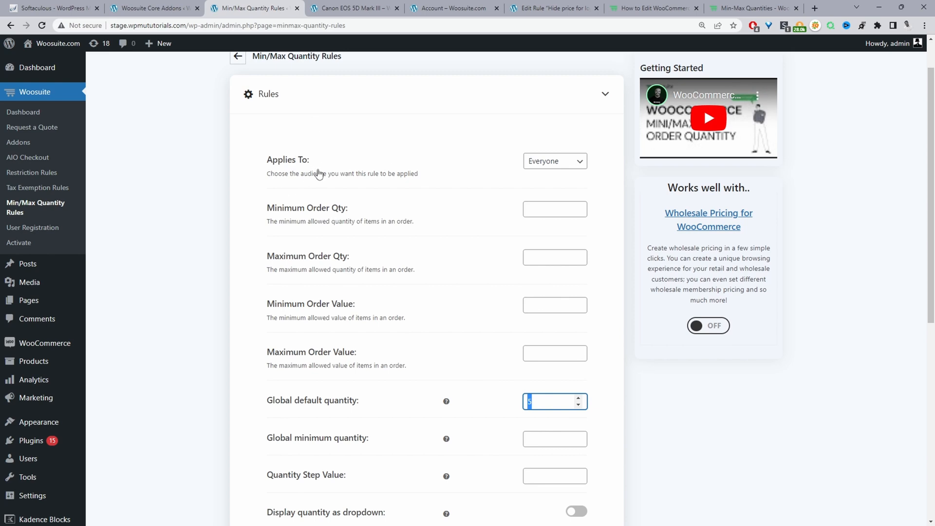
{"action": "mouse_move", "coordinate": [381, 177]}
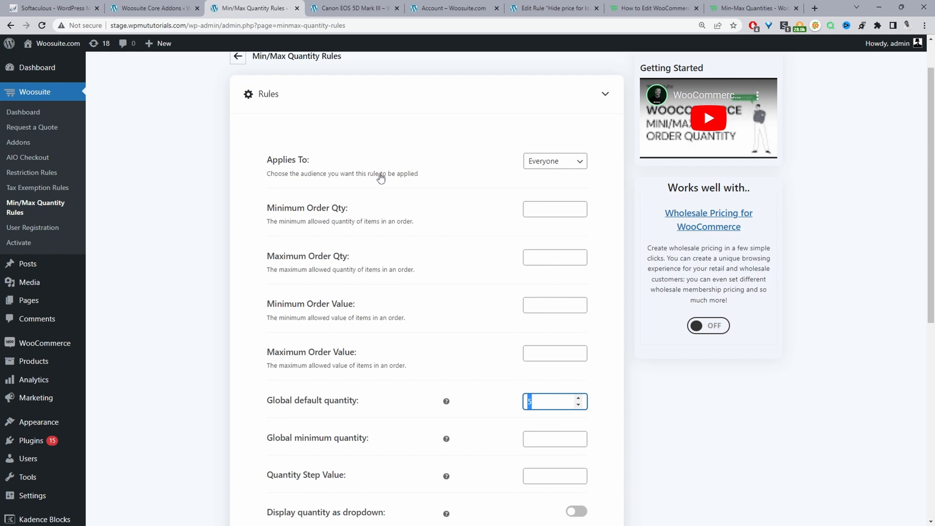
{"action": "mouse_move", "coordinate": [543, 180]}
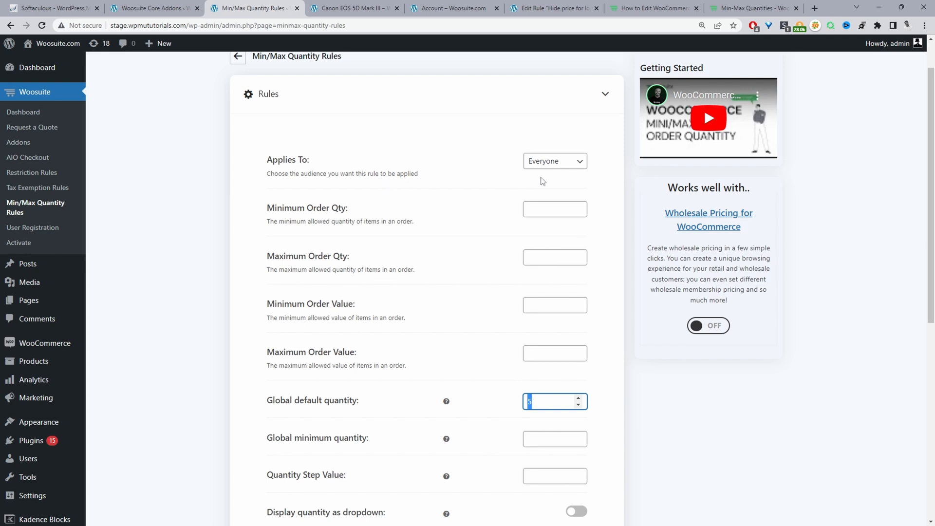
List the rule's audience options (Everyone, Guests, Specific Roles), keeping Everyone applied.
{"action": "left_click", "coordinate": [554, 160]}
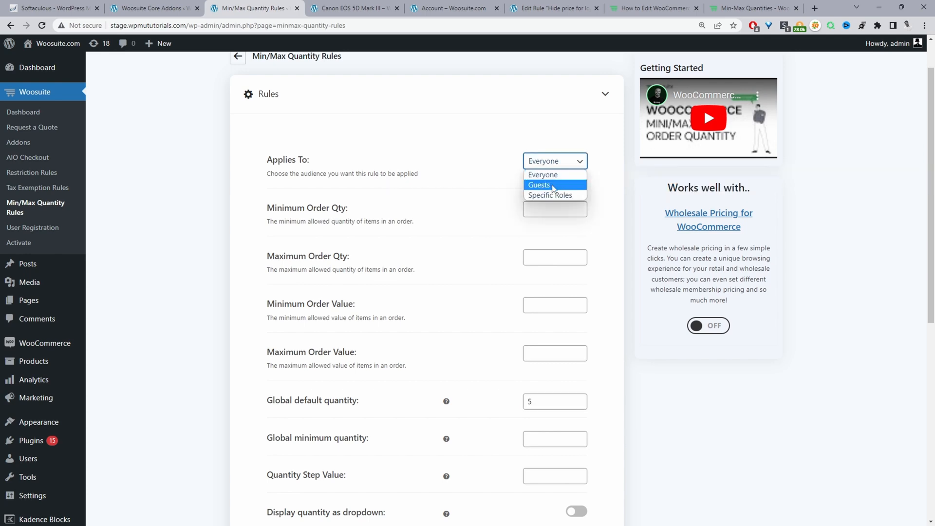
{"action": "mouse_move", "coordinate": [552, 188]}
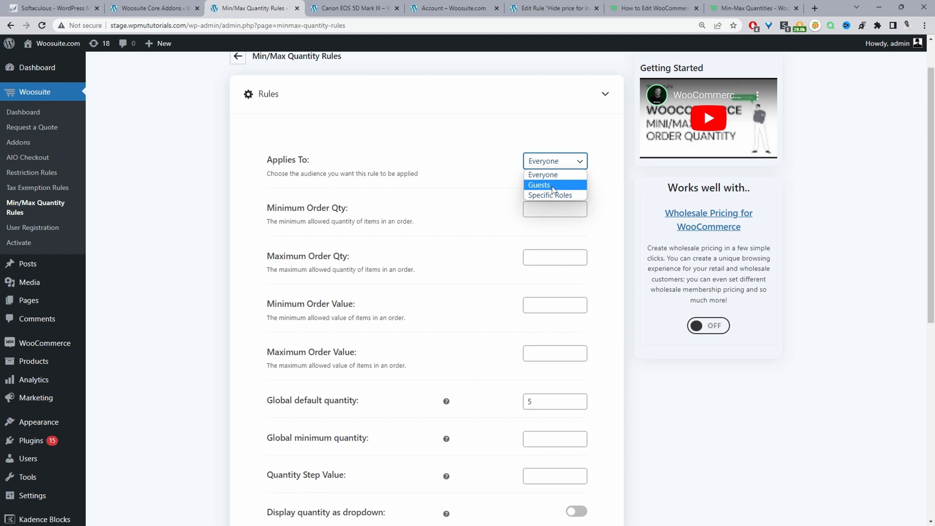
{"action": "mouse_move", "coordinate": [550, 194]}
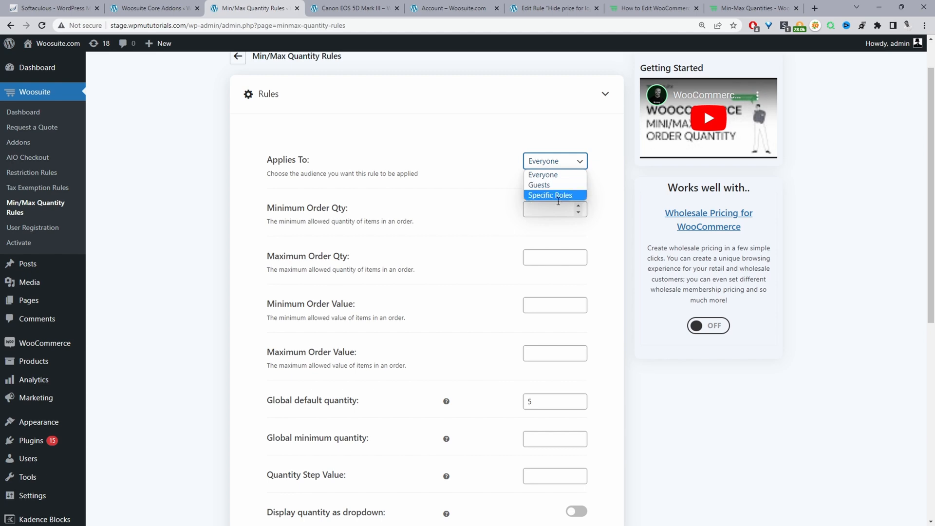
{"action": "mouse_move", "coordinate": [554, 175]}
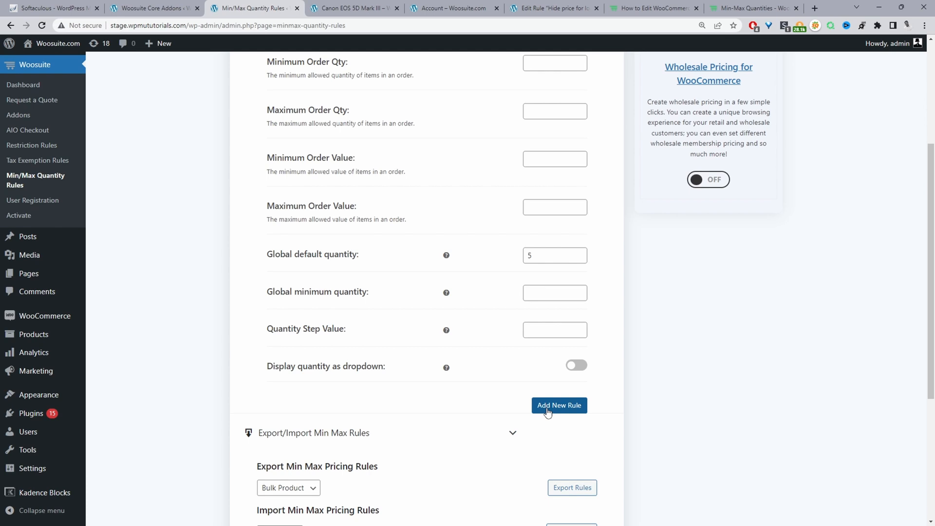
{"action": "mouse_move", "coordinate": [544, 371]}
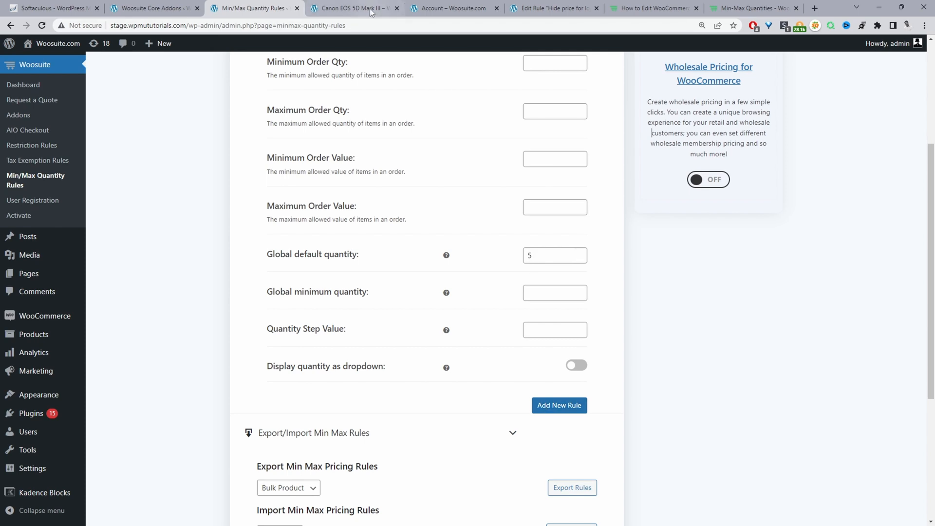
Save the global default quantity of 15 and go back to the Canon product page.
{"action": "left_click", "coordinate": [352, 7]}
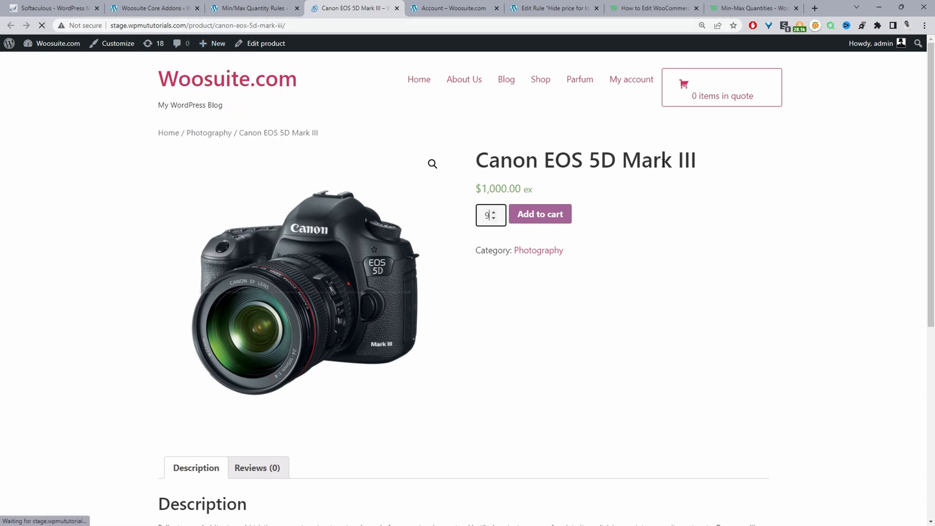
{"action": "left_click", "coordinate": [250, 8]}
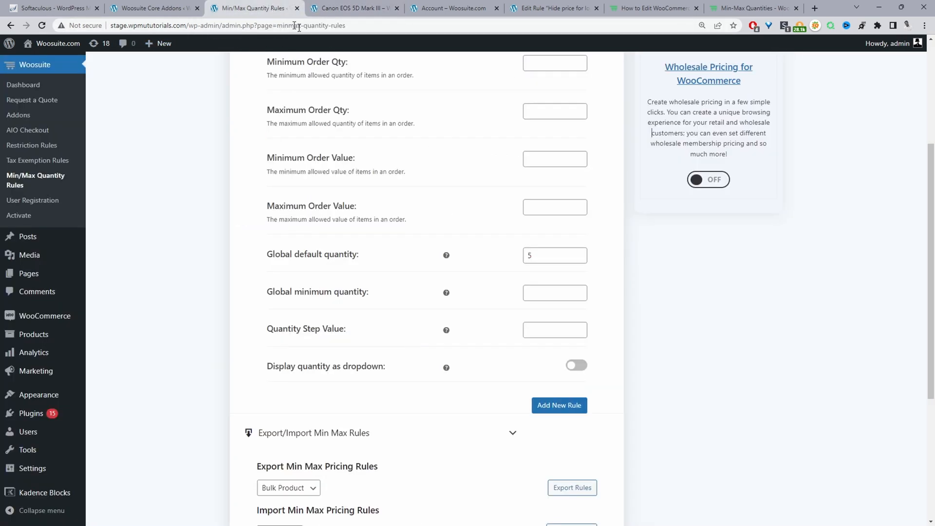
{"action": "left_click", "coordinate": [554, 255]}
{"action": "type", "text": "15"}
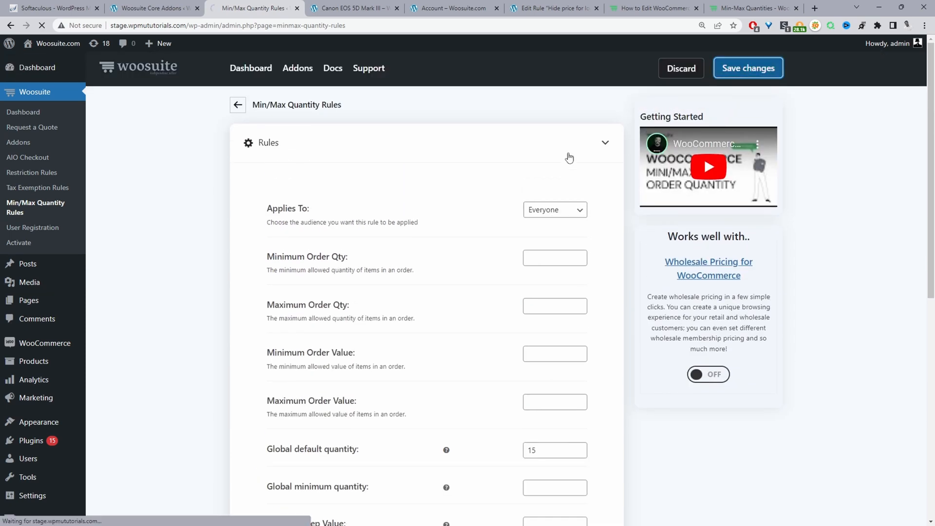
{"action": "left_click", "coordinate": [748, 68]}
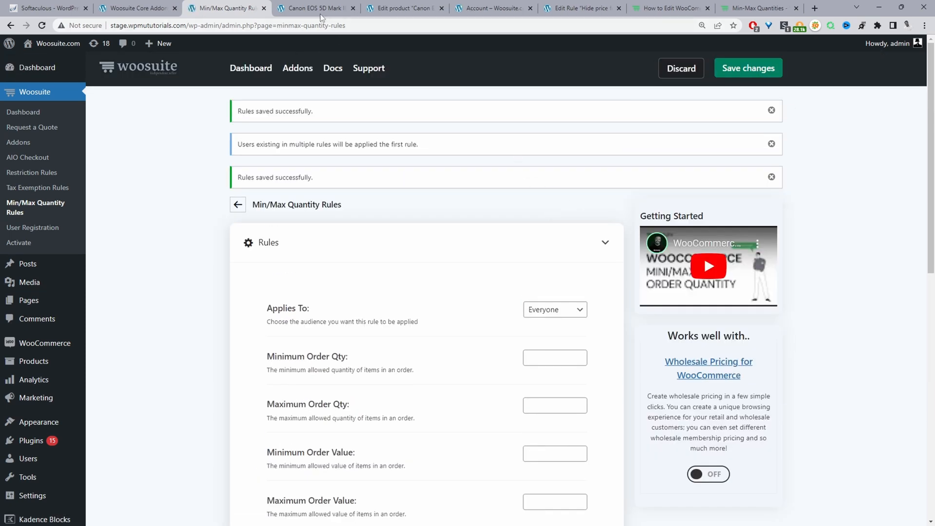
{"action": "left_click", "coordinate": [314, 7]}
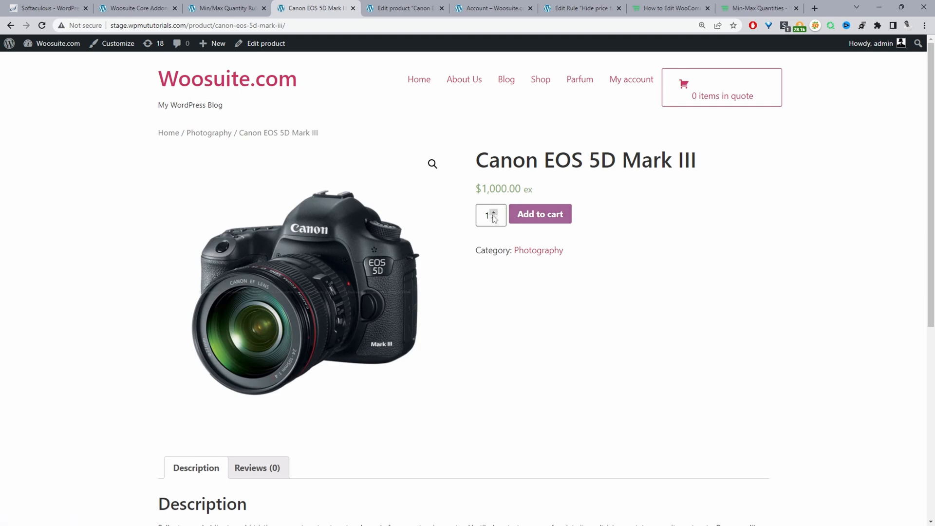
Bring up the quantity box's context menu and dismiss it without choosing anything.
{"action": "right_click", "coordinate": [488, 216]}
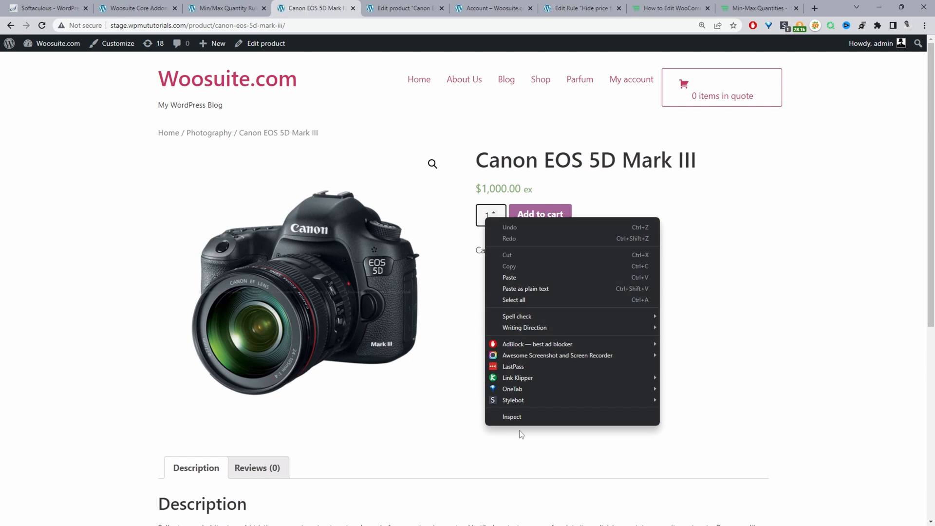
{"action": "left_click", "coordinate": [511, 416]}
{"action": "type", "text": "5"}
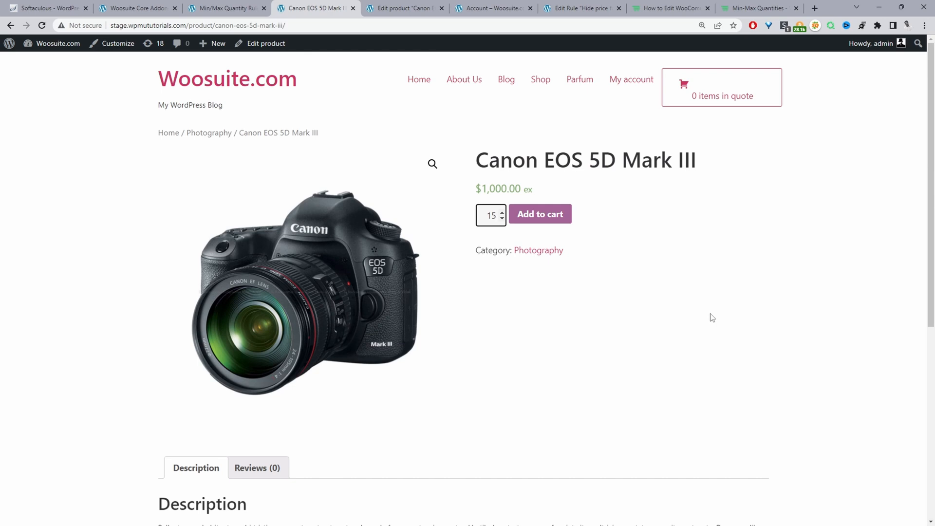
{"action": "mouse_move", "coordinate": [545, 144]}
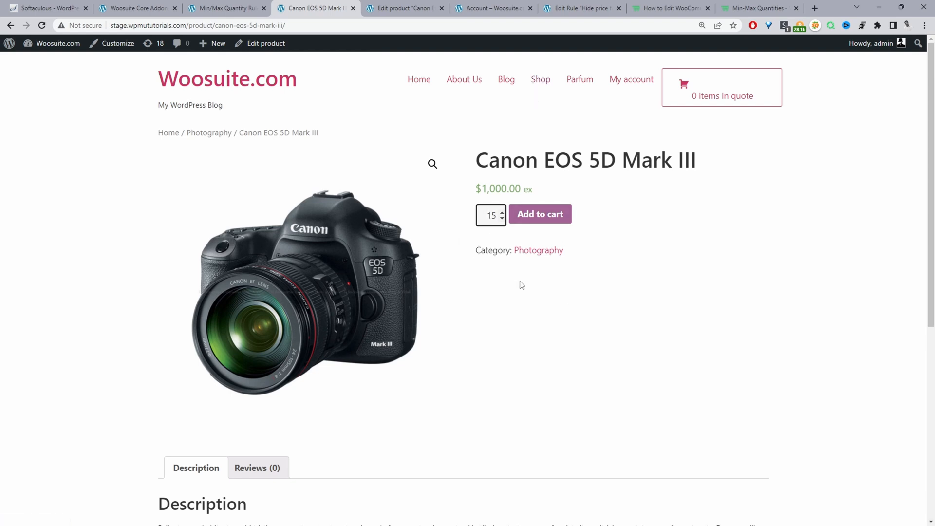
Check the Canon product page's quantity box, still showing the default of 15.
{"action": "left_click", "coordinate": [490, 215]}
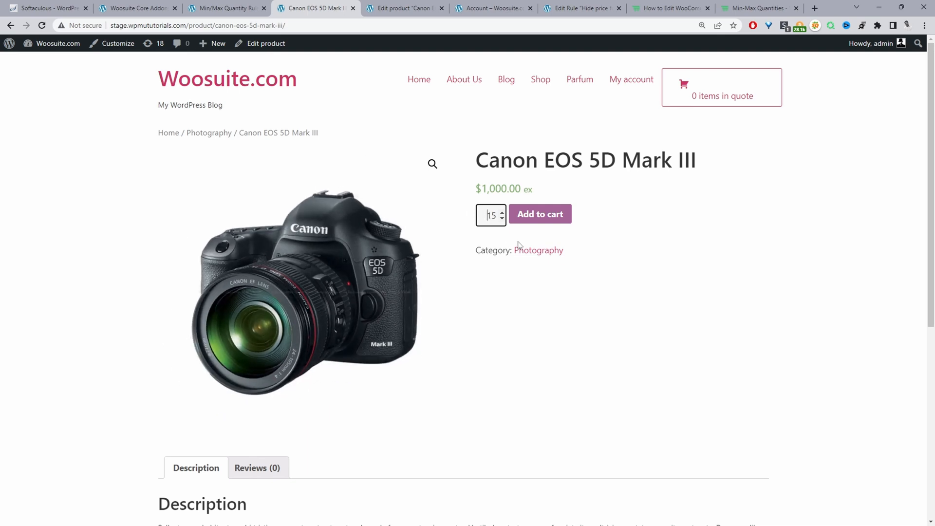
{"action": "mouse_move", "coordinate": [266, 43]}
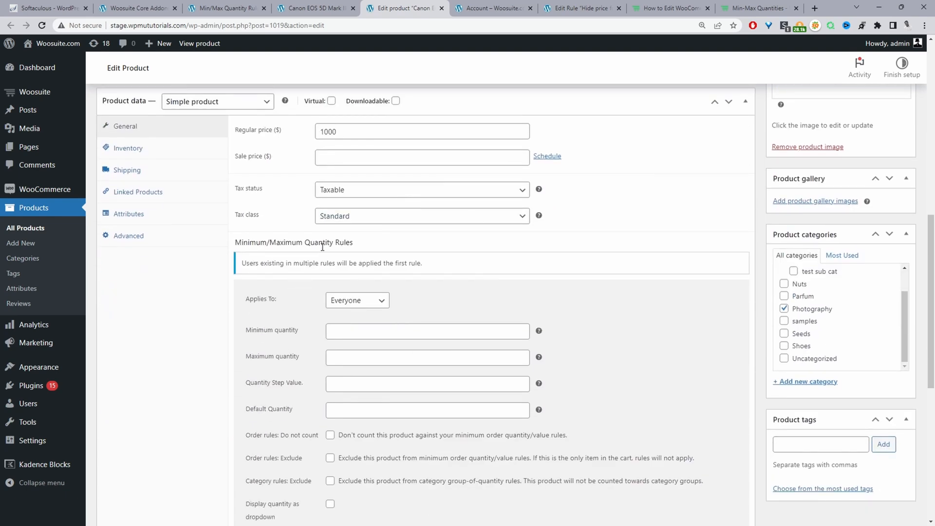
{"action": "mouse_move", "coordinate": [465, 316]}
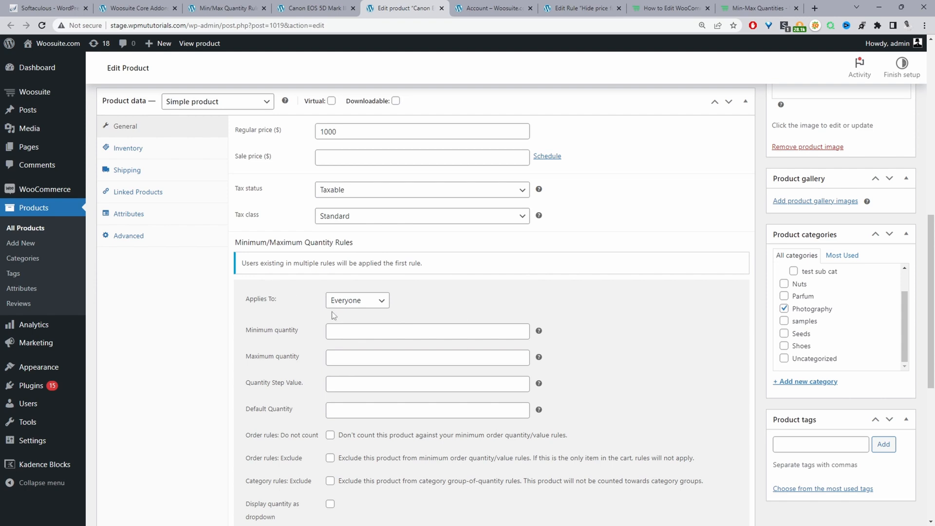
Keep Applies To on Everyone and enter 20 as the product's Default Quantity.
{"action": "left_click", "coordinate": [357, 300]}
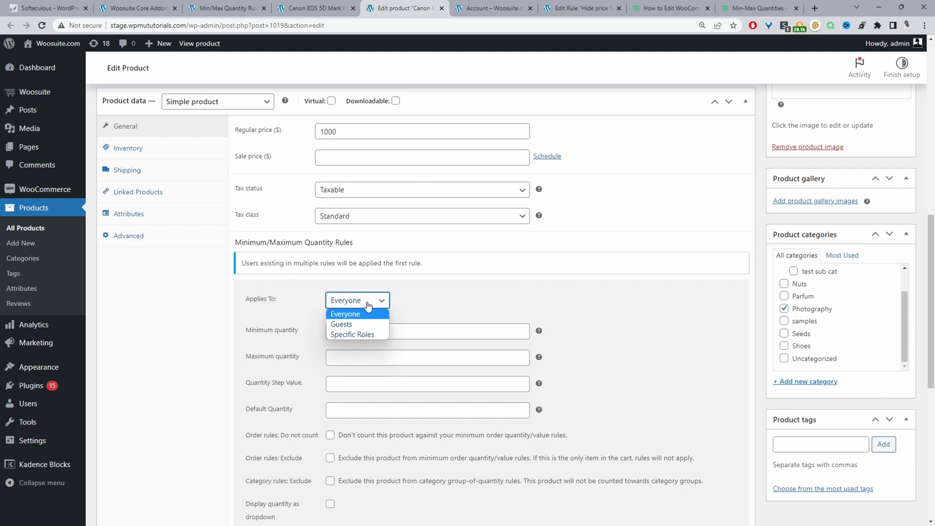
{"action": "mouse_move", "coordinate": [352, 334]}
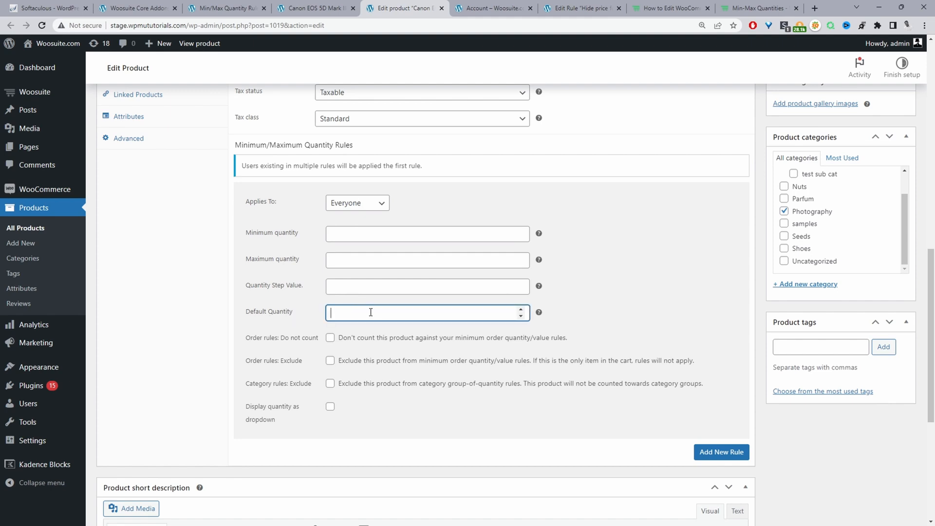
{"action": "type", "text": "20"}
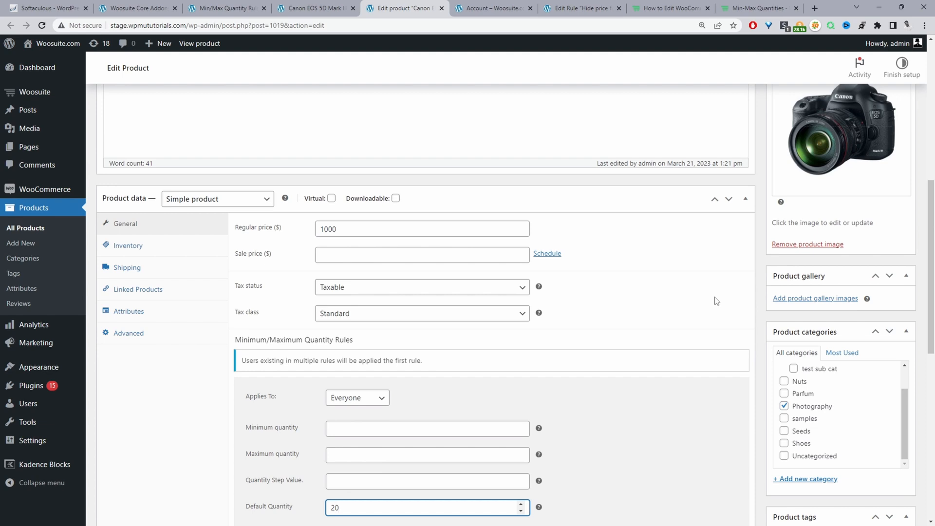
{"action": "left_click", "coordinate": [427, 507]}
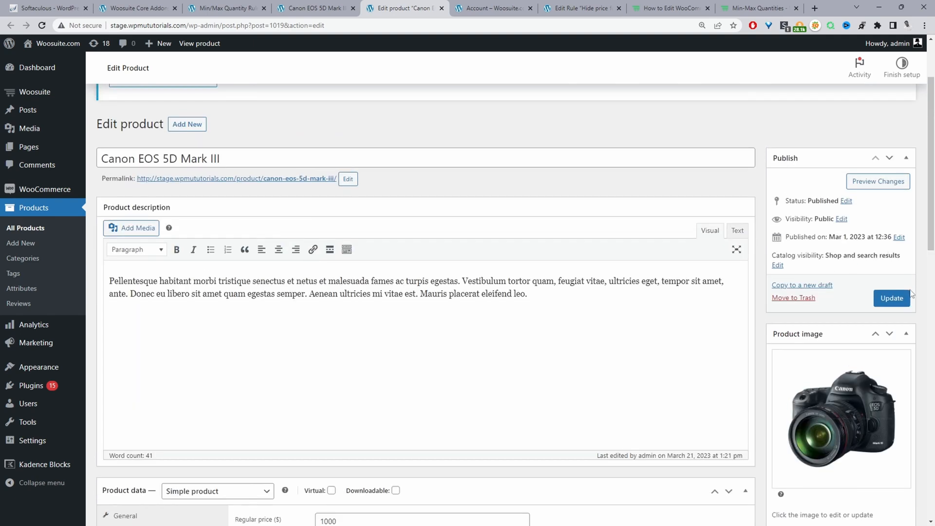
Update the camera product, view its live page, visit Dashboard briefly, and return.
{"action": "left_click", "coordinate": [890, 298]}
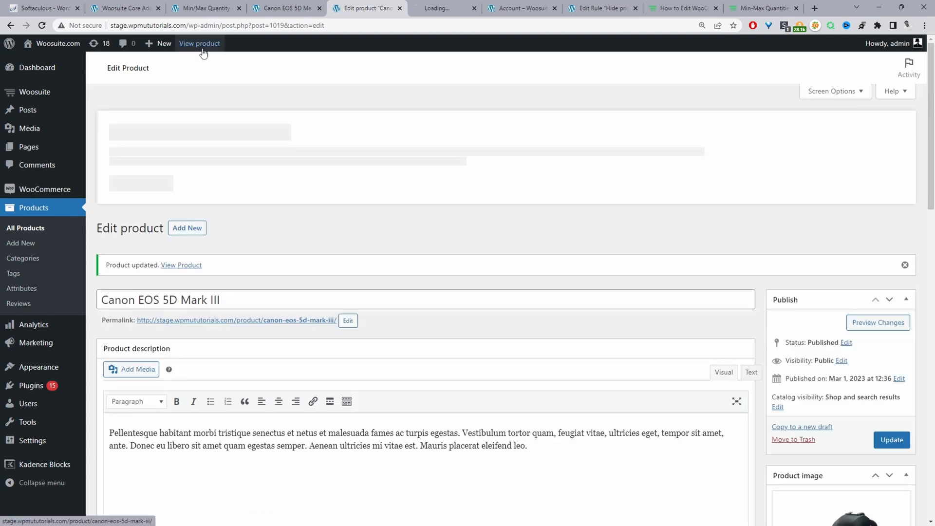
{"action": "left_click", "coordinate": [200, 43]}
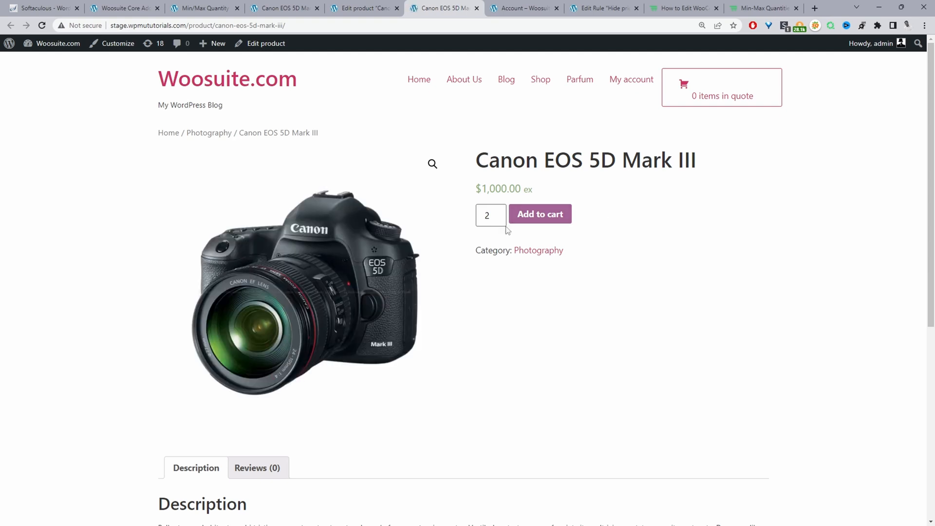
{"action": "mouse_move", "coordinate": [491, 215]}
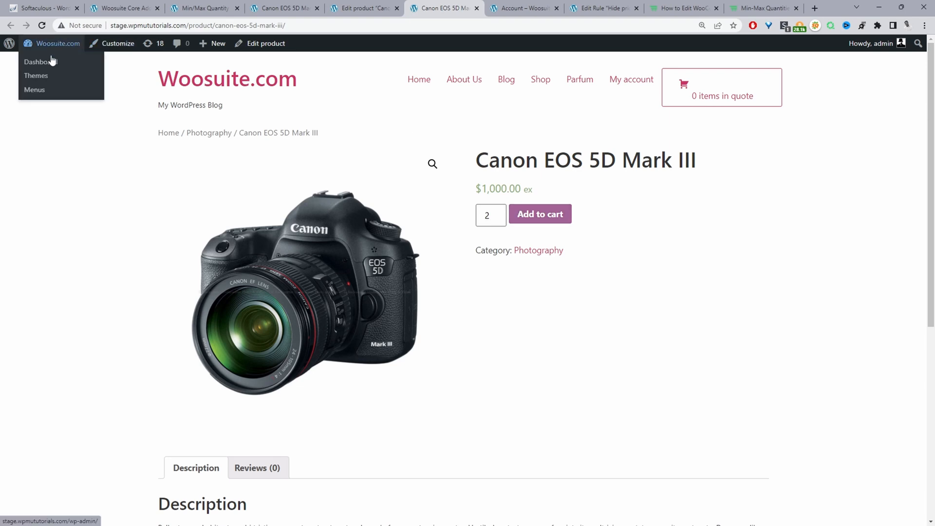
{"action": "left_click", "coordinate": [38, 61]}
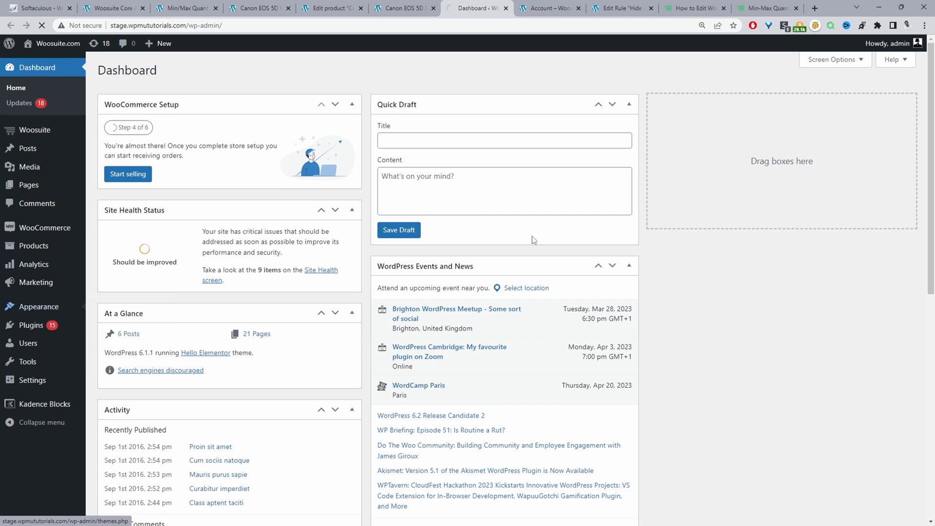
{"action": "left_click", "coordinate": [403, 8]}
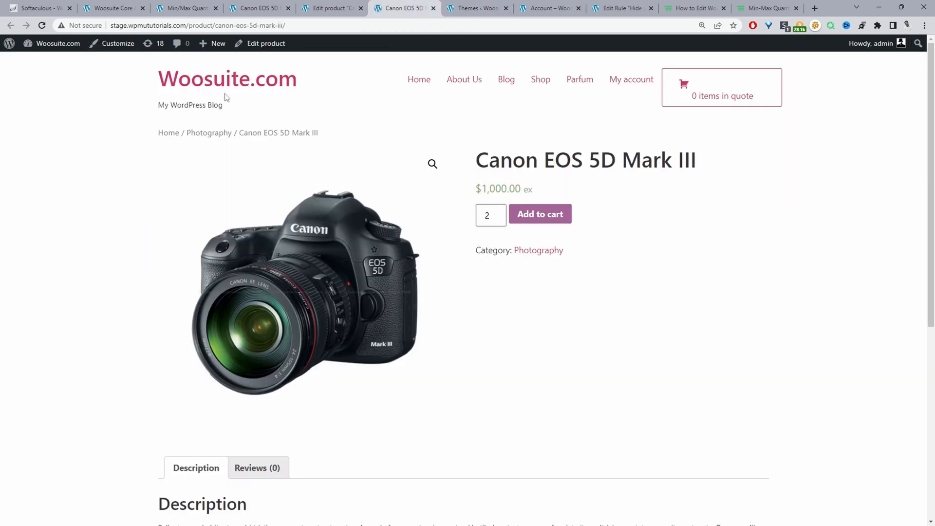